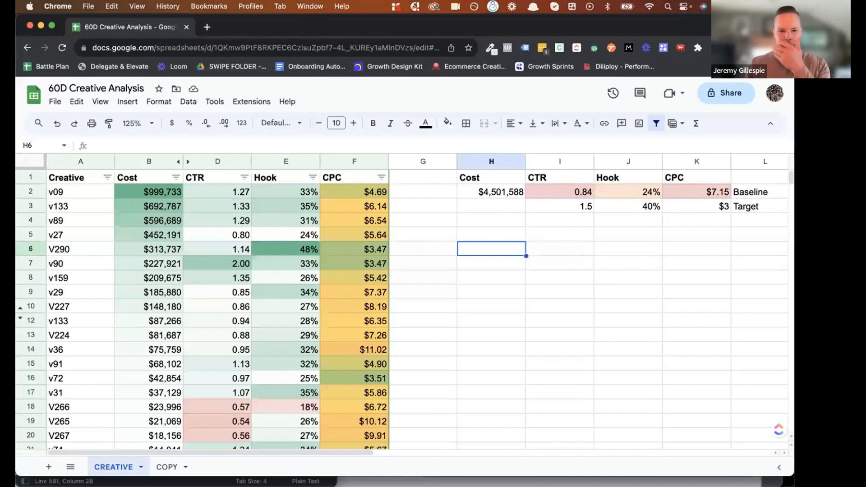
mouse_move(513, 278)
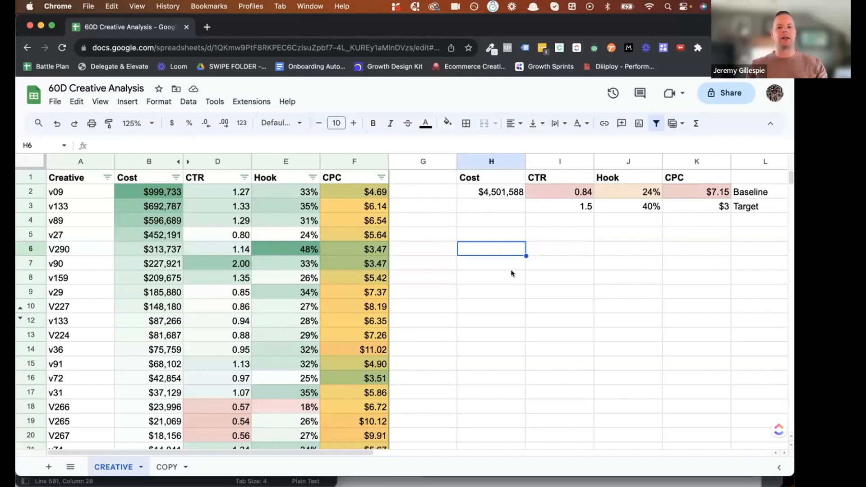
Inspect the total cost formula in H2, then creative v09's cost, CTR, hook rate and CPC
left_click(491, 192)
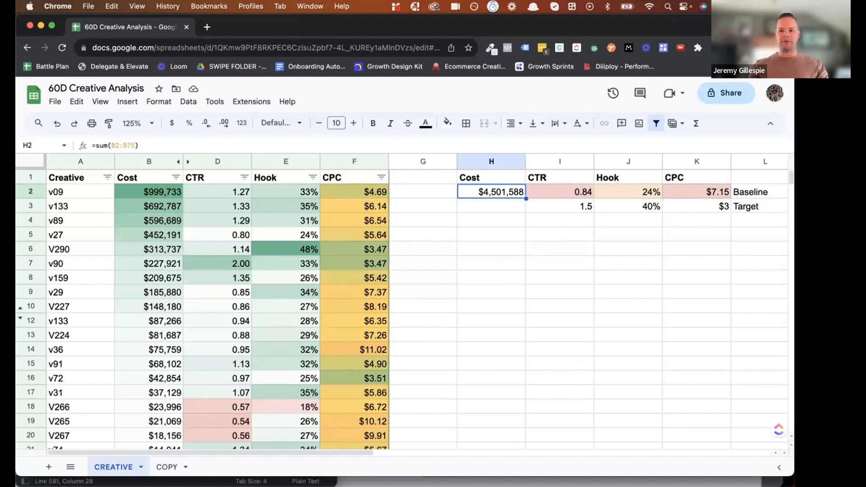
mouse_move(658, 255)
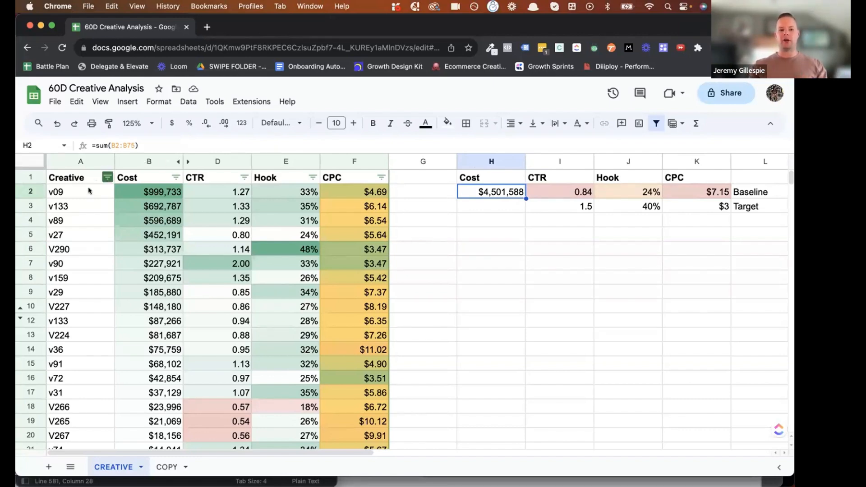
left_click(80, 192)
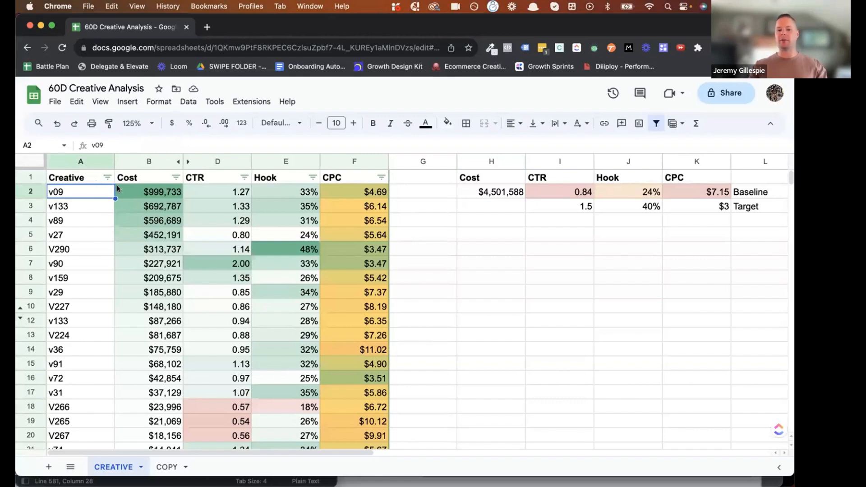
left_click(149, 192)
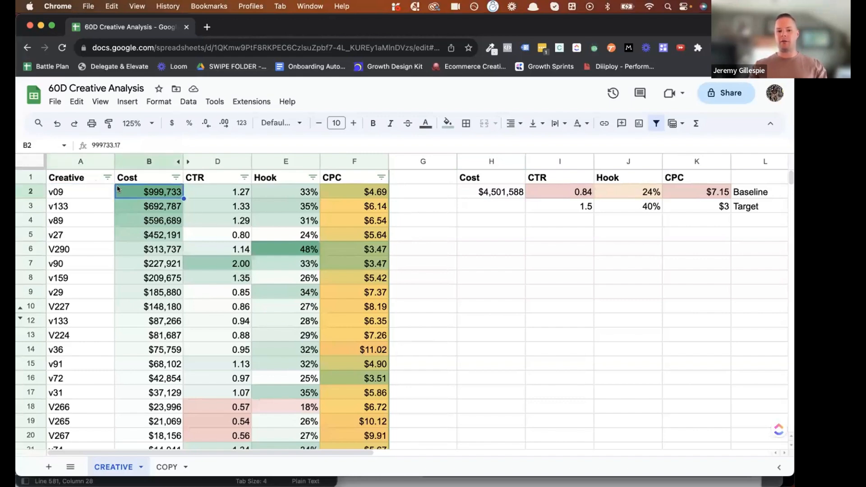
left_click(218, 191)
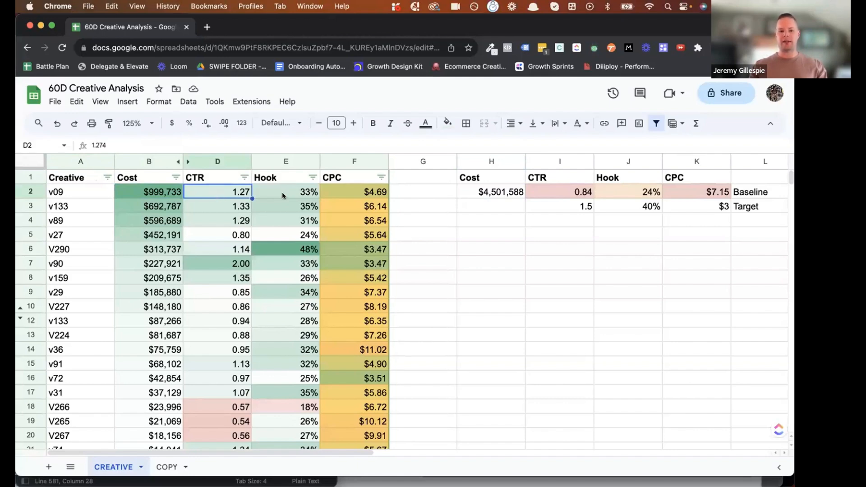
left_click(286, 192)
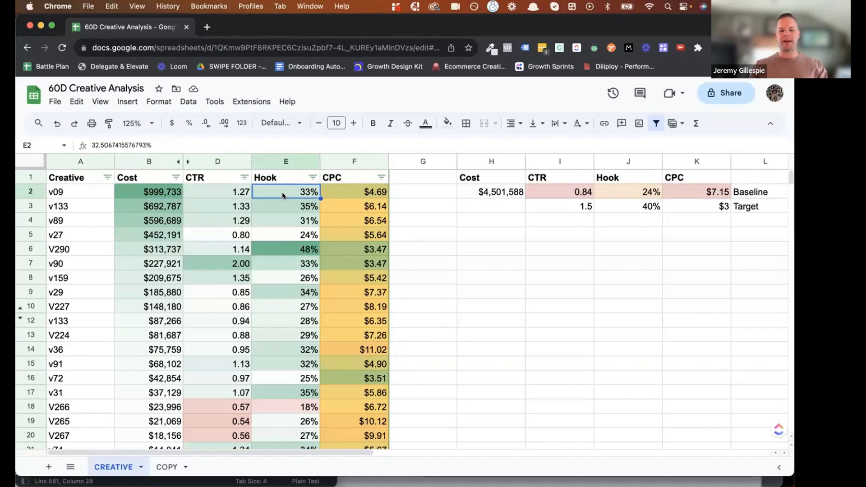
mouse_move(367, 193)
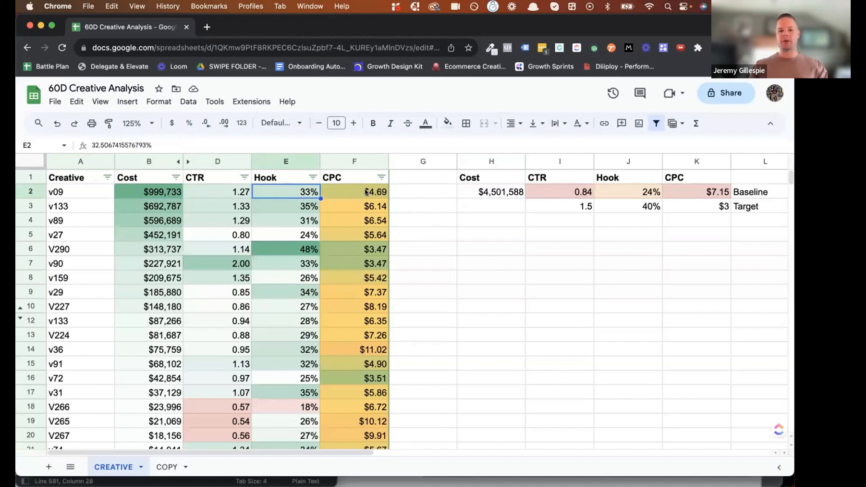
left_click(354, 191)
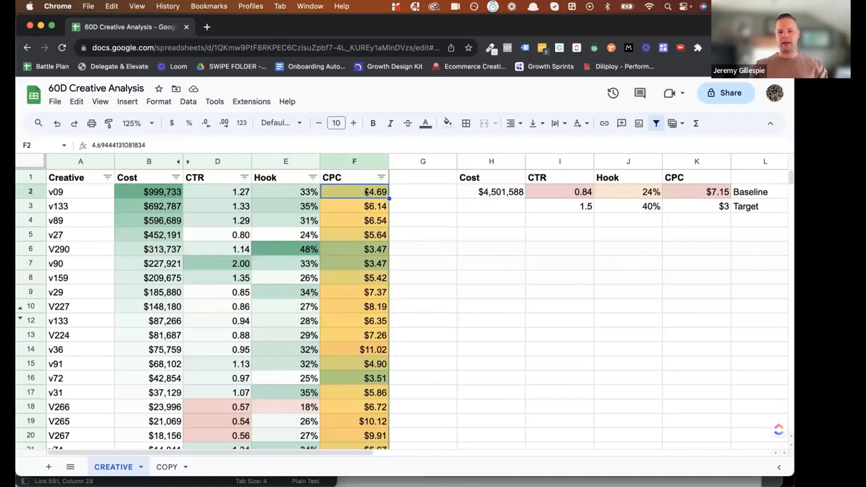
mouse_move(347, 311)
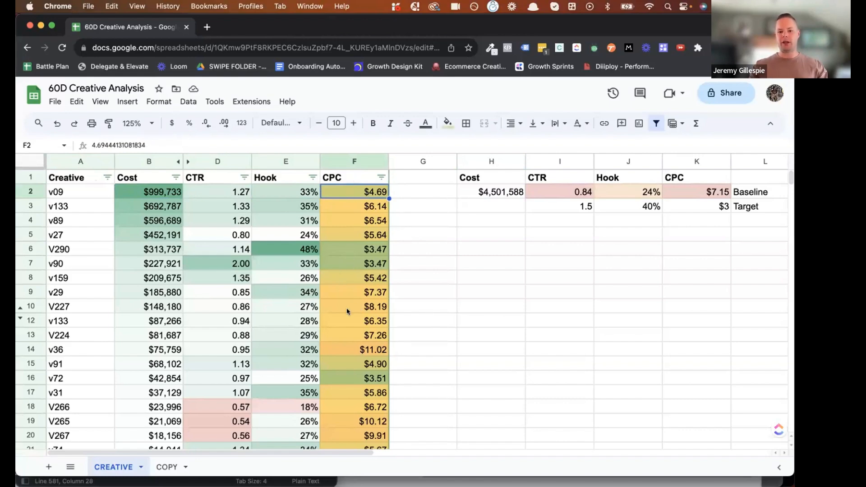
mouse_move(359, 251)
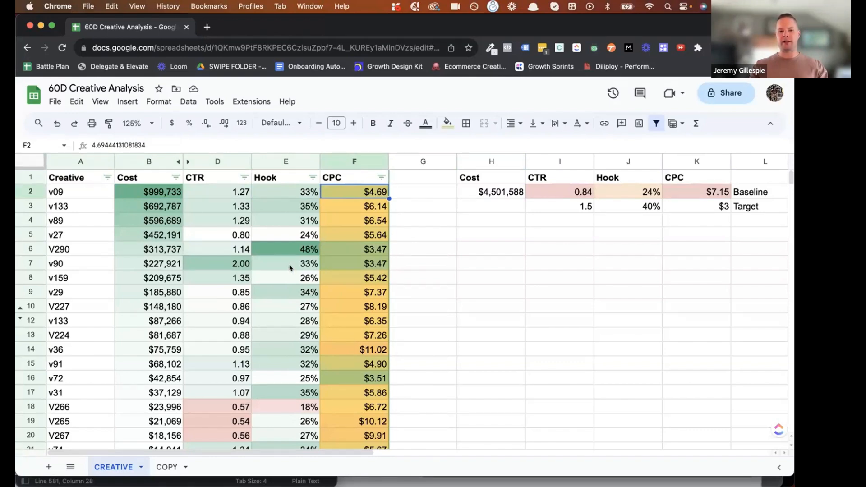
mouse_move(255, 243)
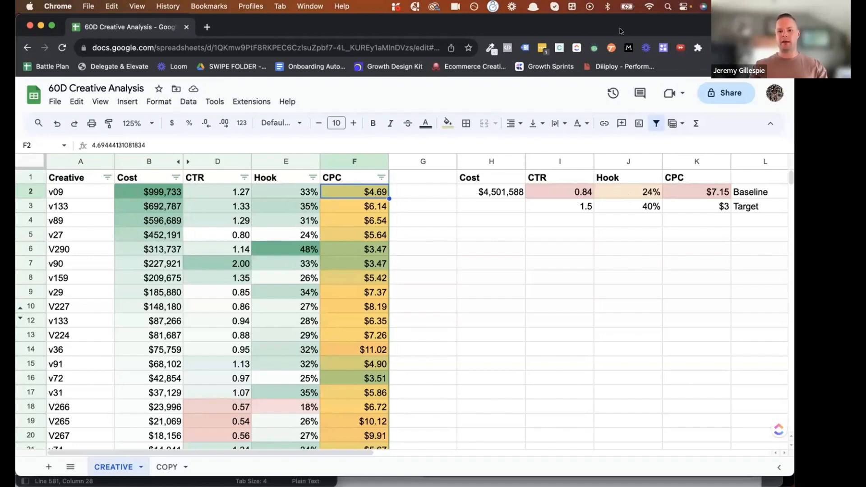
mouse_move(713, 208)
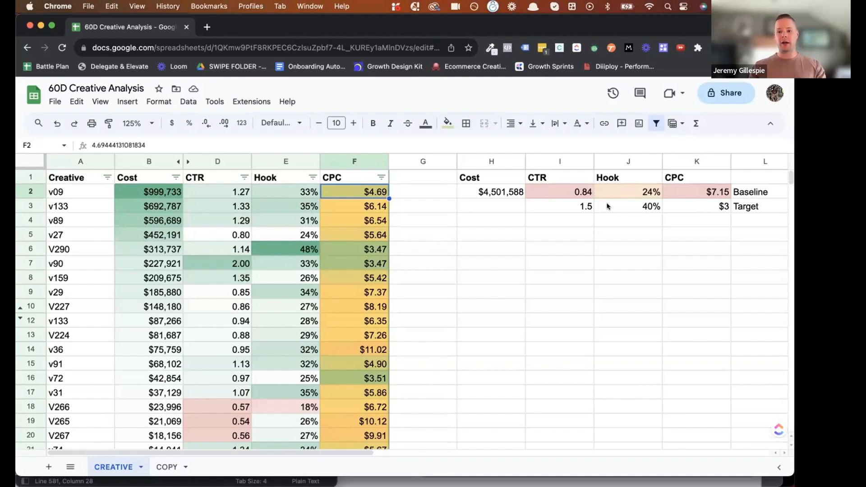
mouse_move(563, 205)
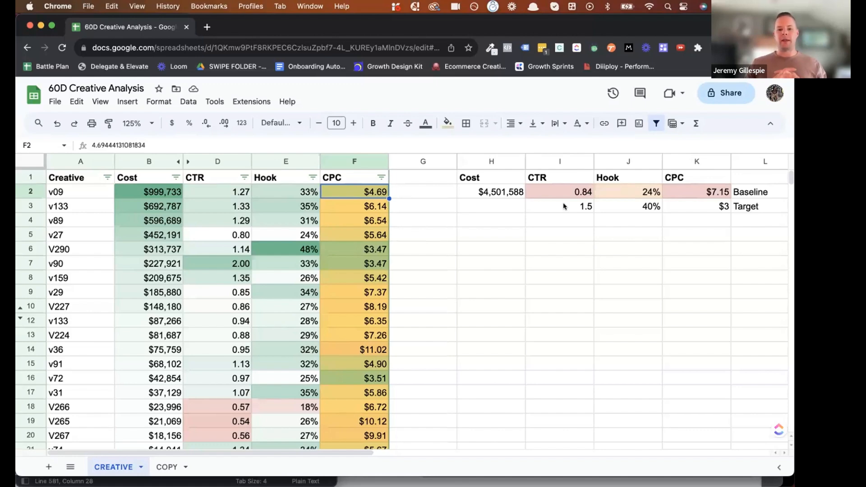
mouse_move(560, 211)
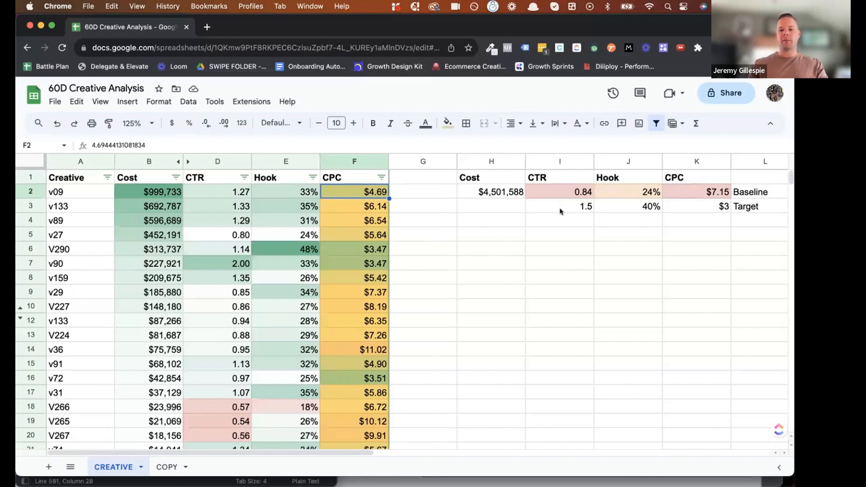
Review the Target row values (CTR 1.5, Hook 40%, CPC $3) and recheck the H2 total cost
left_click(560, 206)
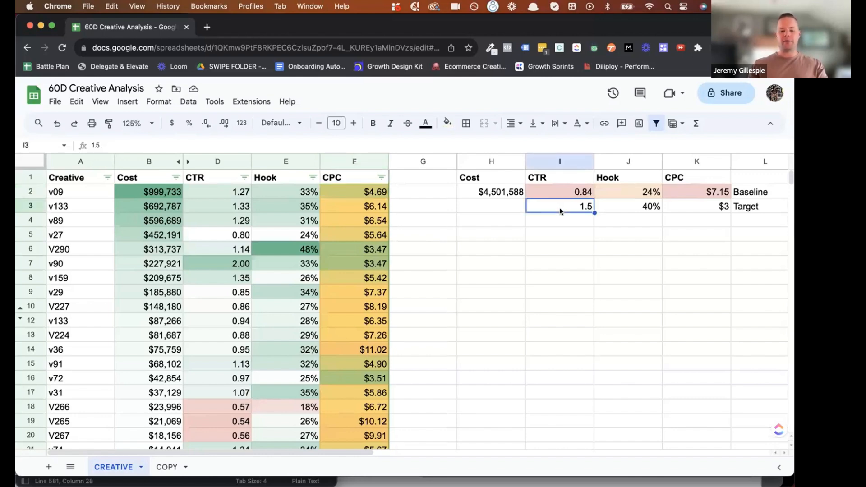
left_click_drag(559, 206, 697, 205)
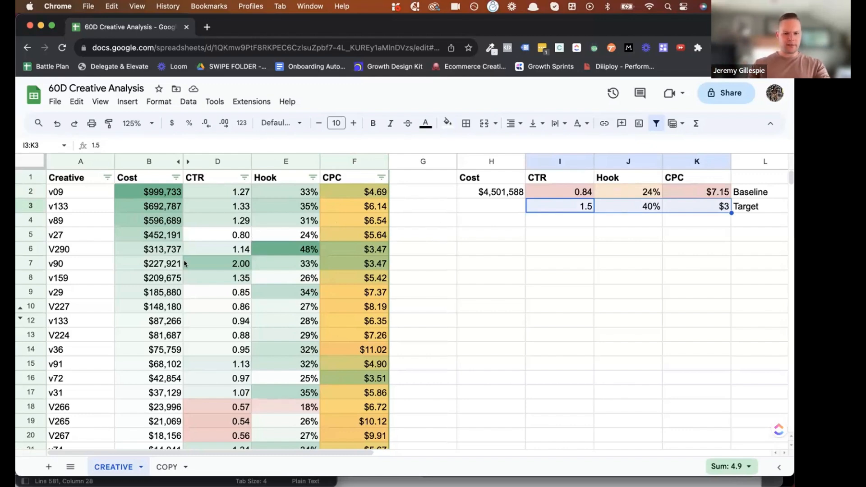
scroll("down", 3)
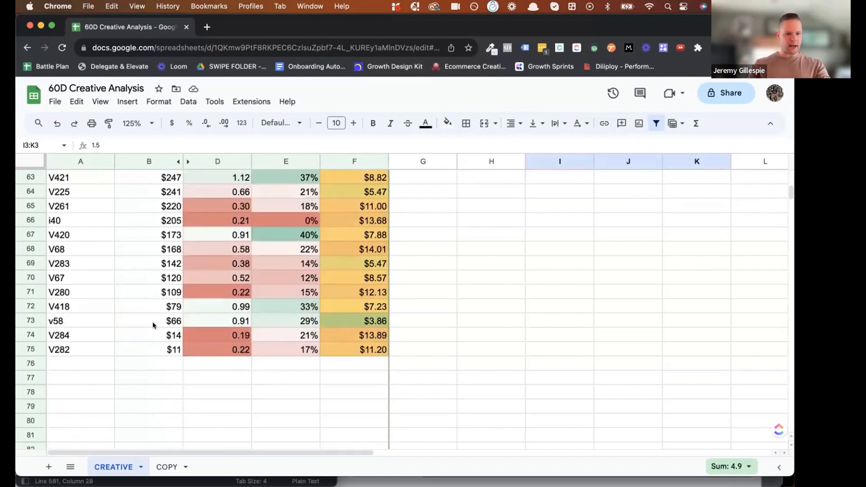
scroll("up", 3)
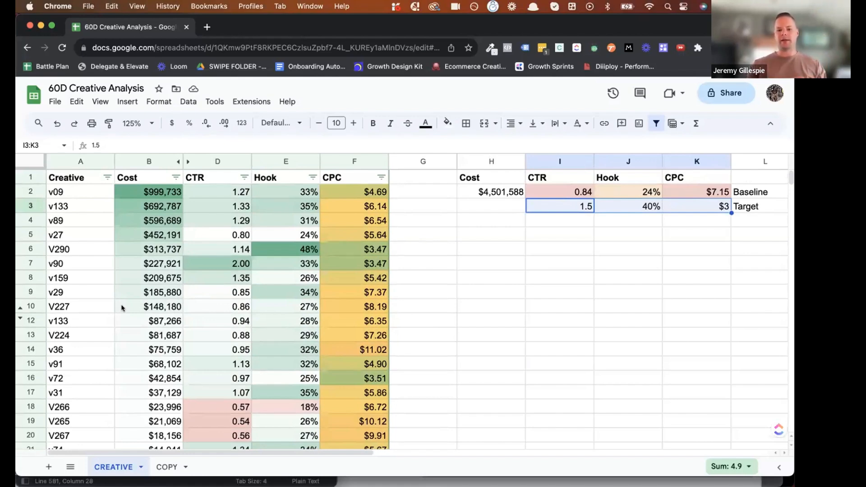
mouse_move(520, 242)
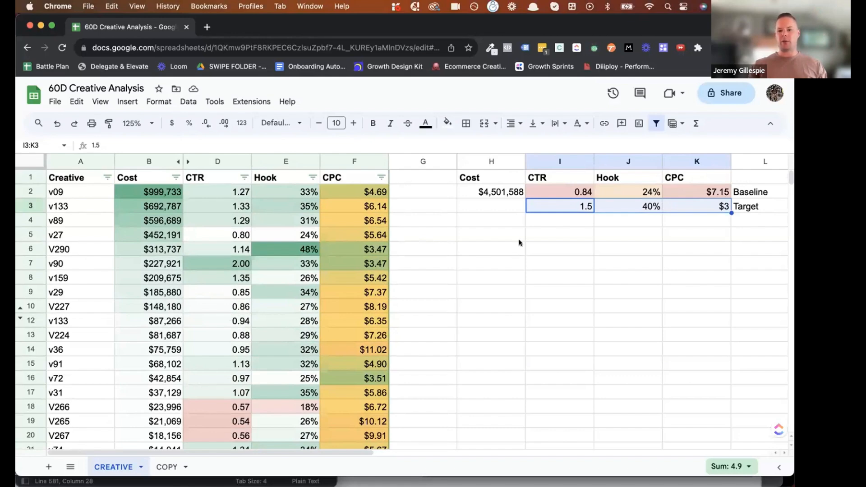
mouse_move(495, 201)
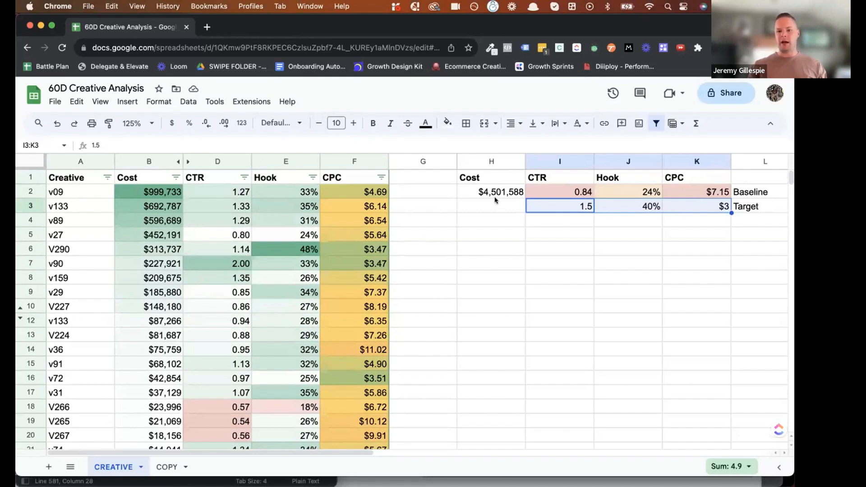
mouse_move(489, 194)
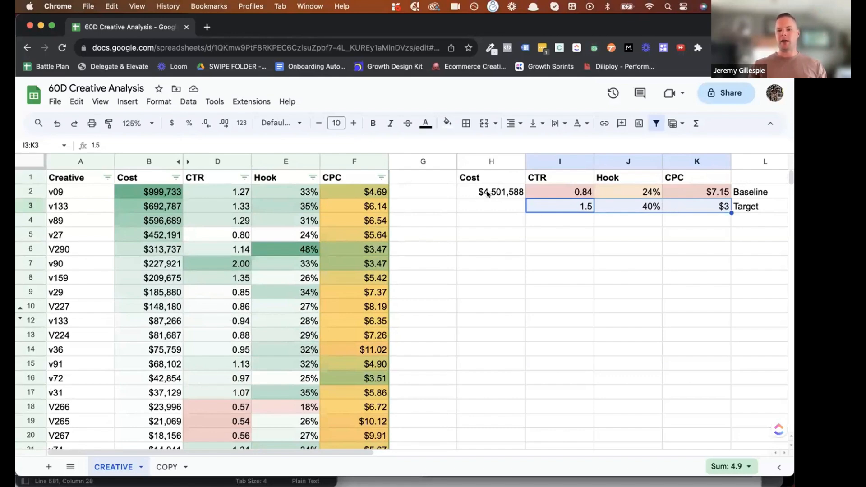
left_click(491, 192)
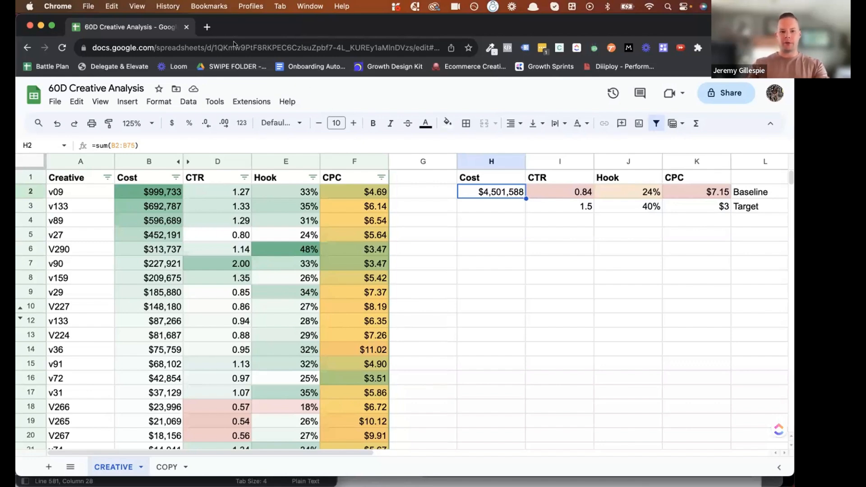
left_click(250, 6)
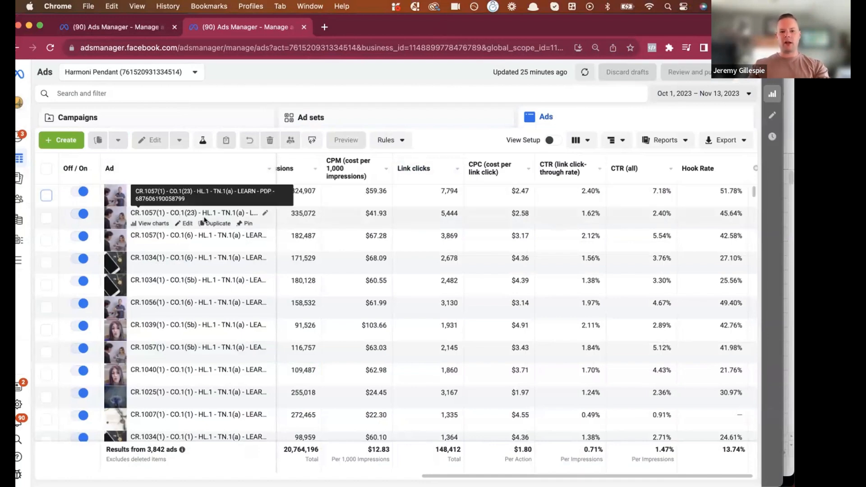
mouse_move(425, 250)
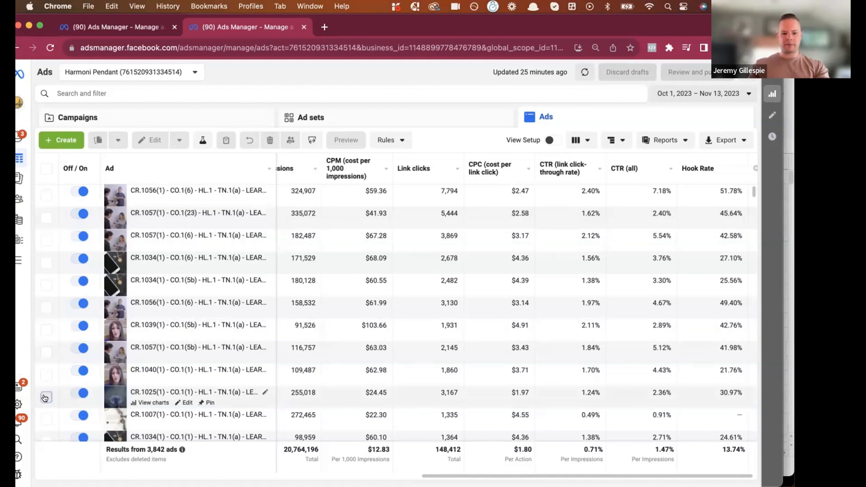
Select the CR.1025 ad row with the 30.97% hook rate
left_click(46, 397)
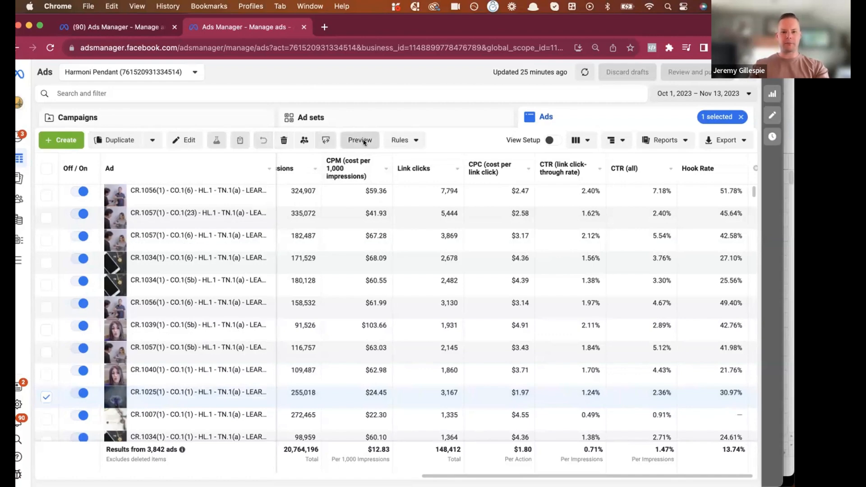
Preview the CR.1025(1) ad, play and pause its video a few times, then close the preview
left_click(360, 140)
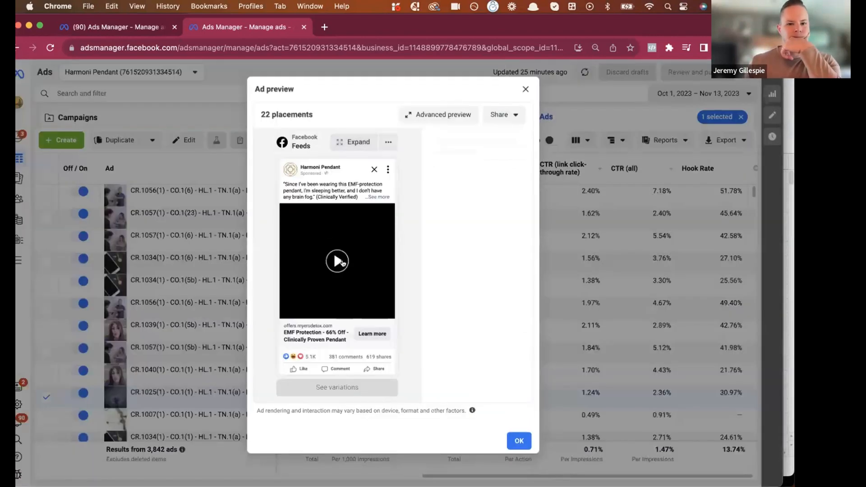
left_click(353, 142)
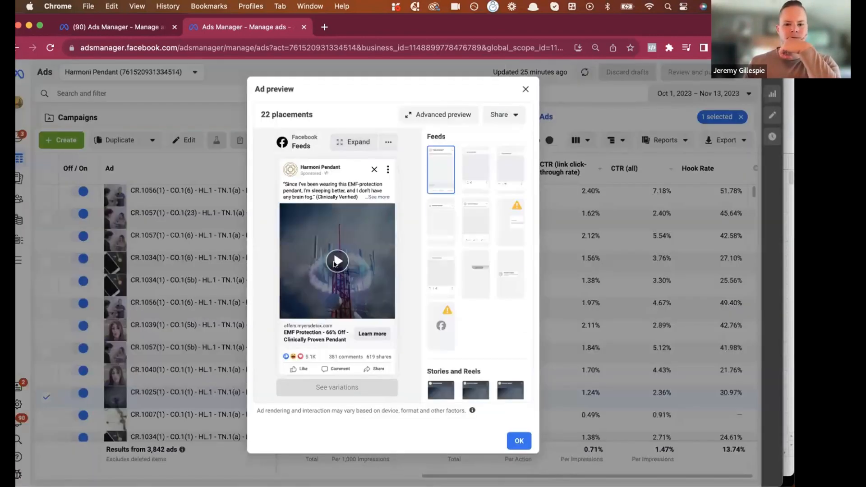
left_click(337, 260)
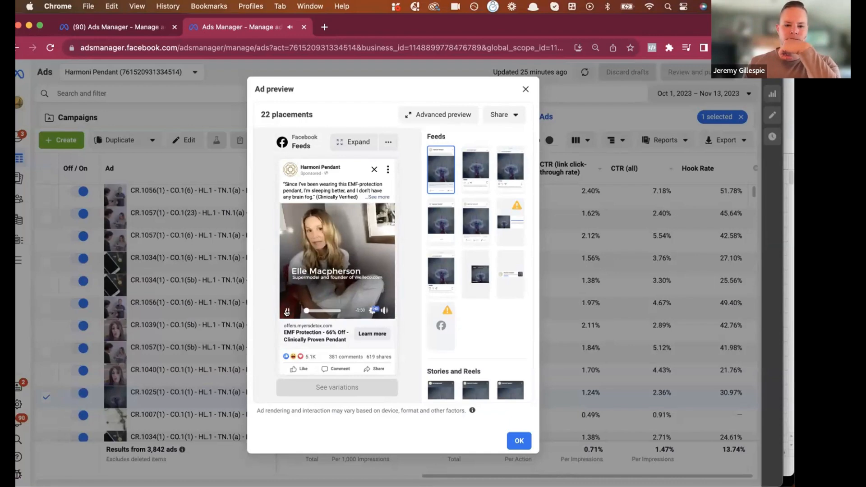
left_click(287, 311)
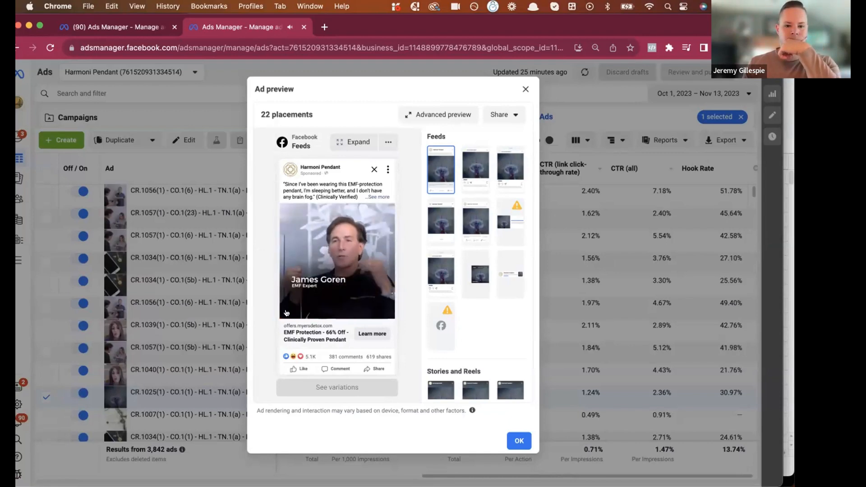
left_click(337, 260)
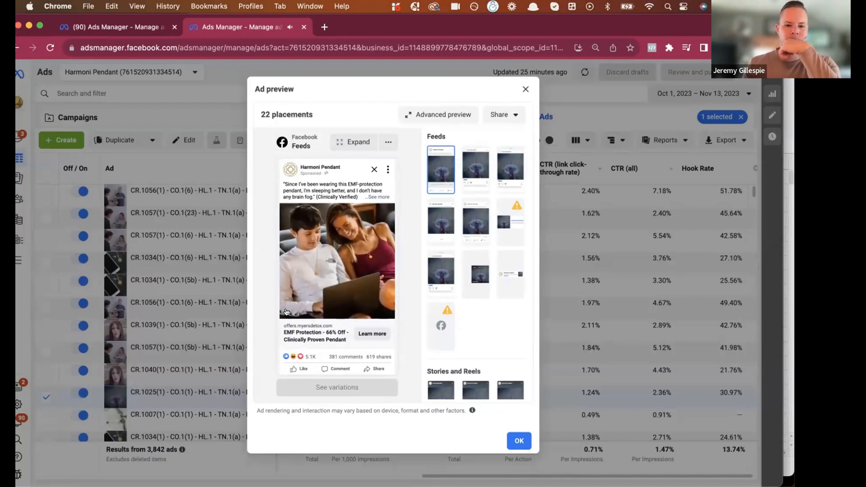
left_click(337, 260)
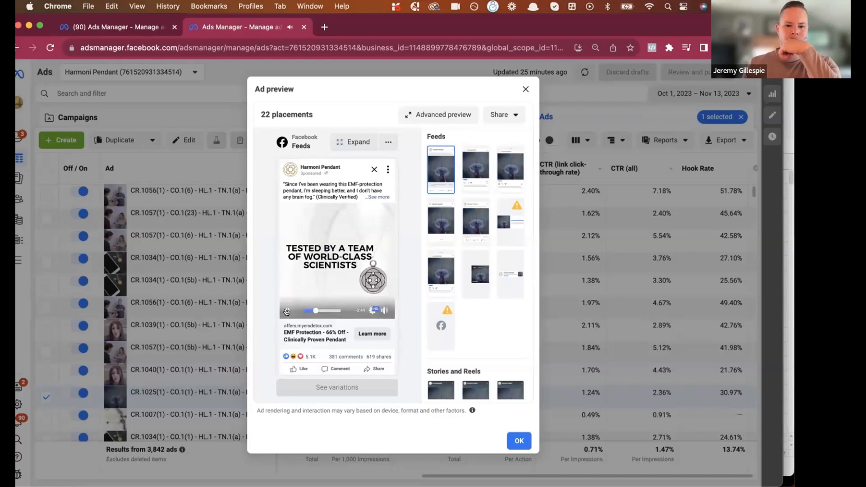
left_click(287, 310)
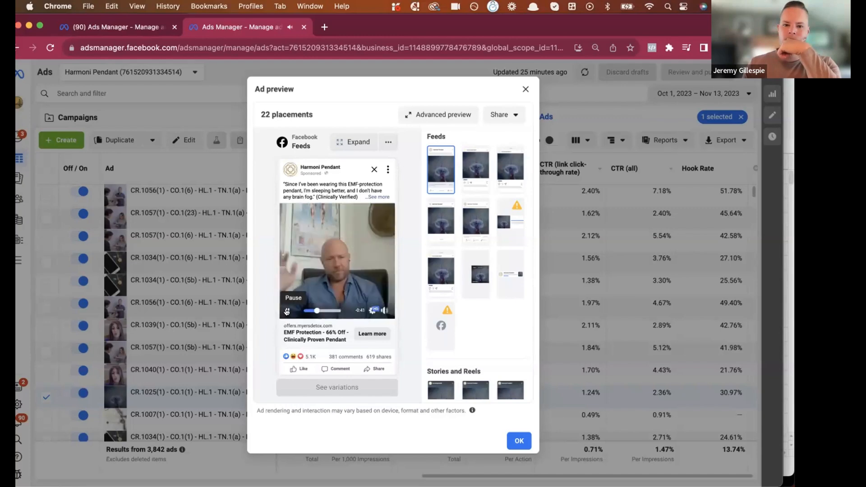
left_click(287, 310)
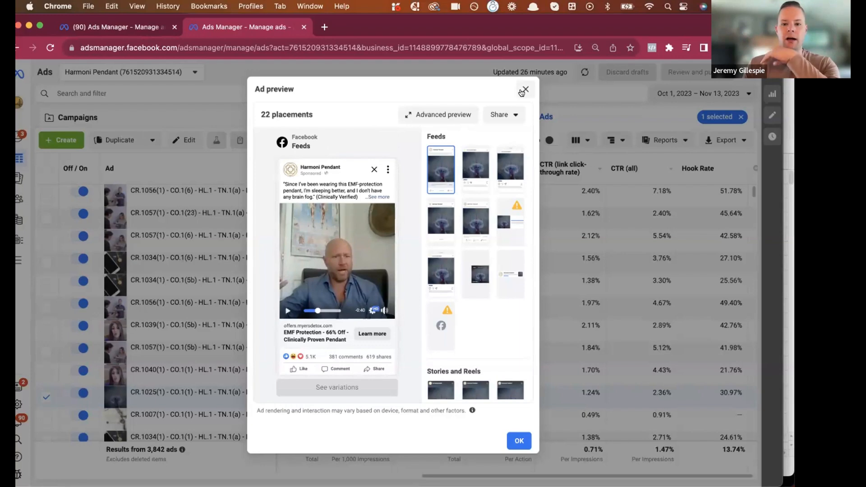
left_click(523, 90)
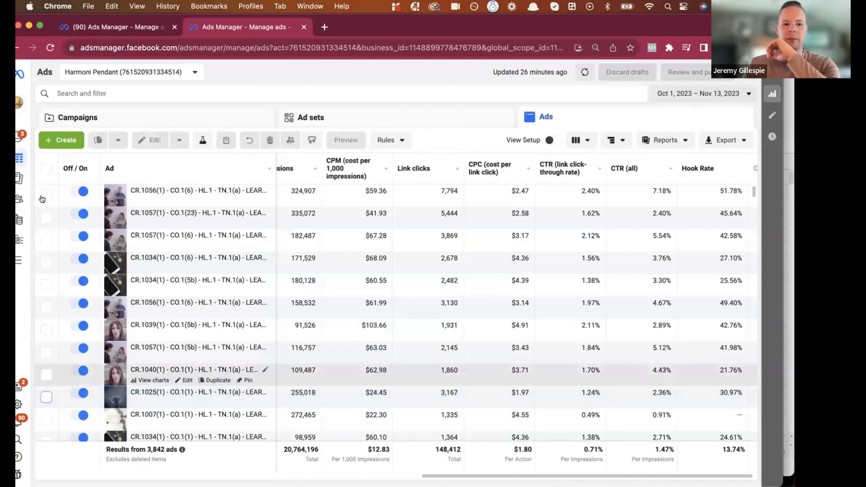
Select the top ad CR.1056 with 51.78% hook rate, preview its video and close it
left_click(46, 195)
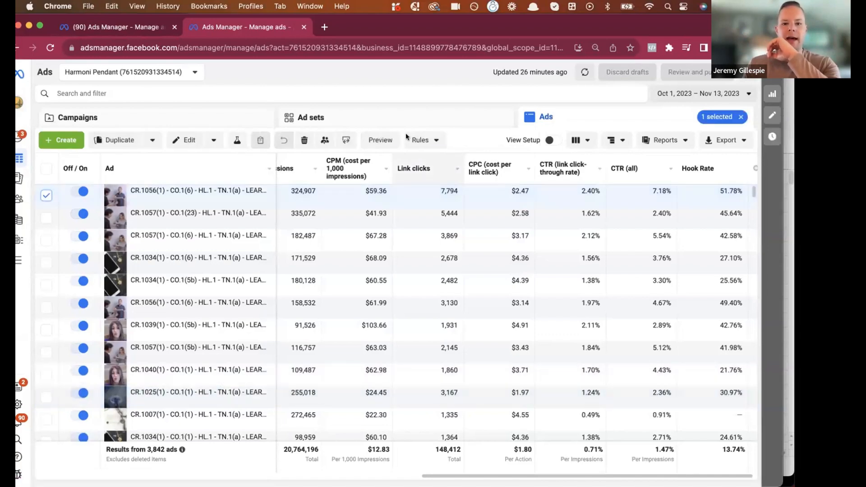
left_click(380, 140)
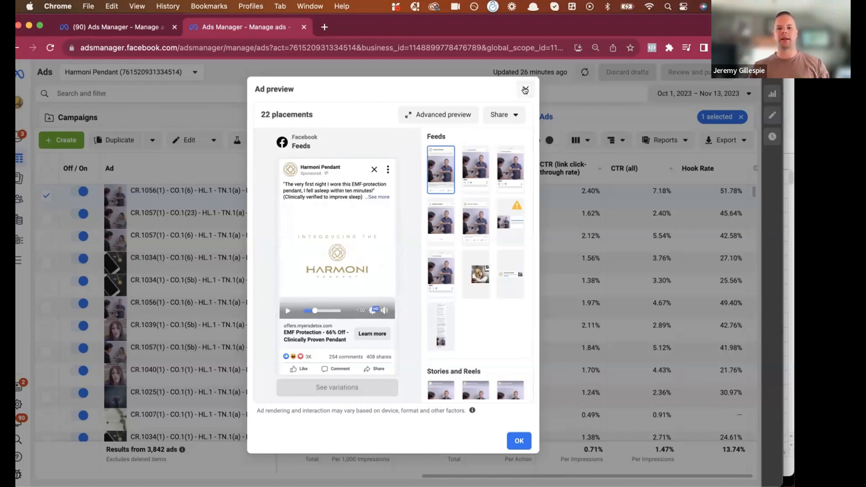
left_click(525, 89)
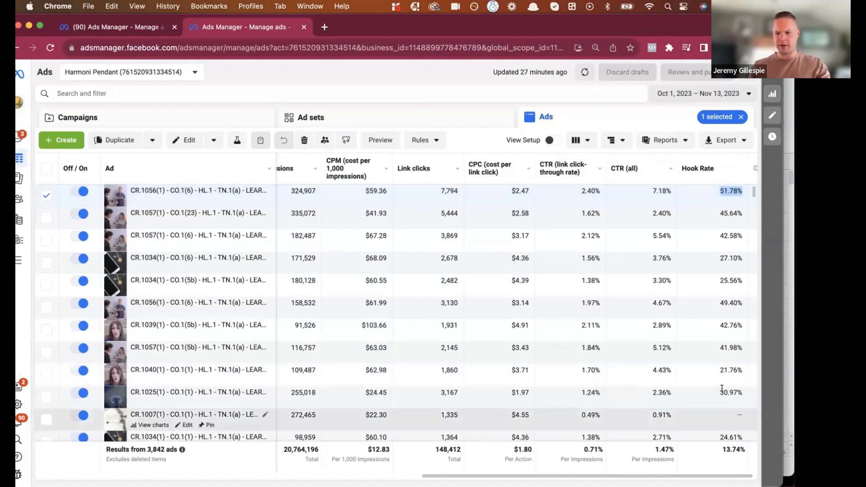
mouse_move(644, 195)
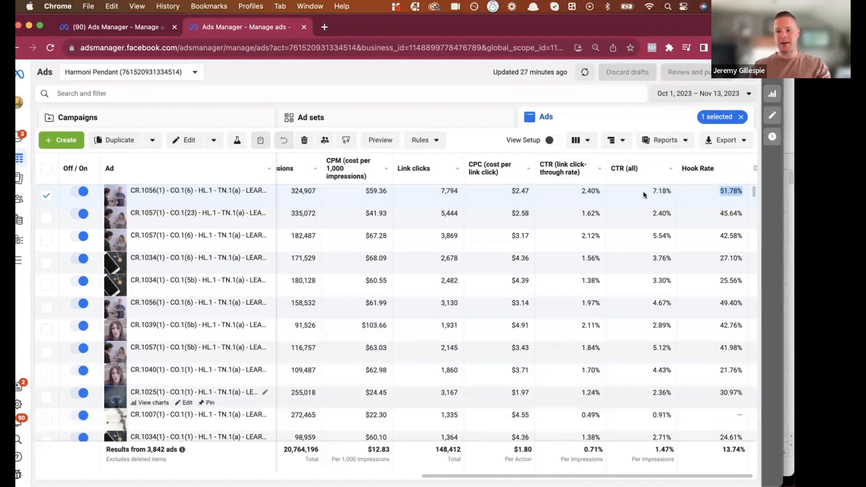
mouse_move(662, 182)
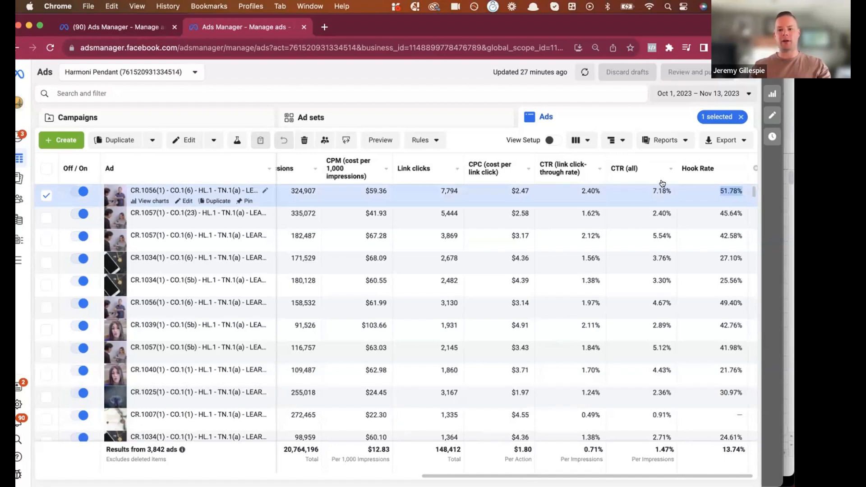
mouse_move(645, 192)
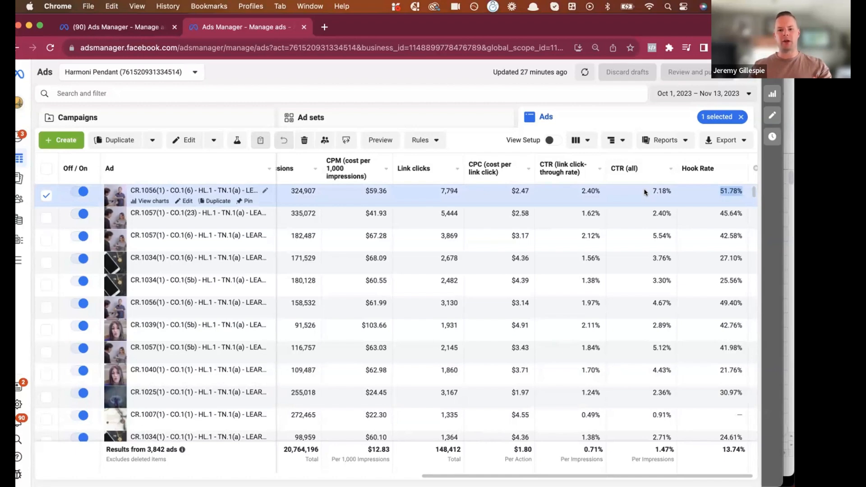
mouse_move(578, 191)
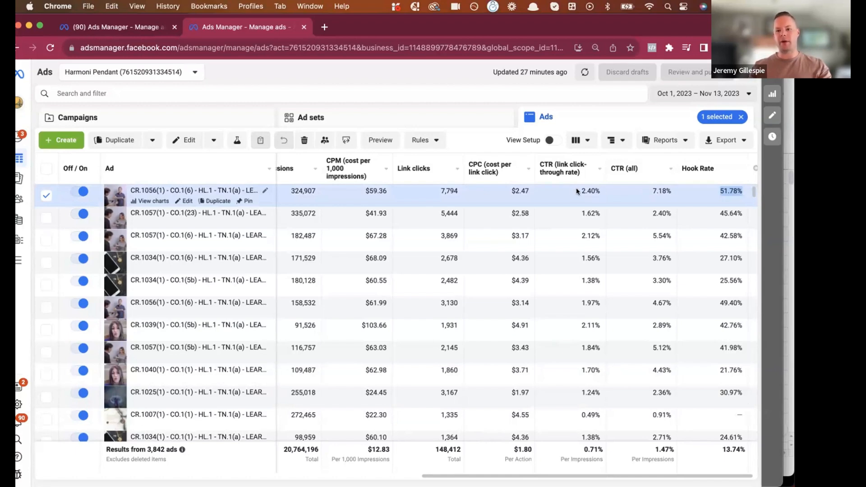
mouse_move(579, 191)
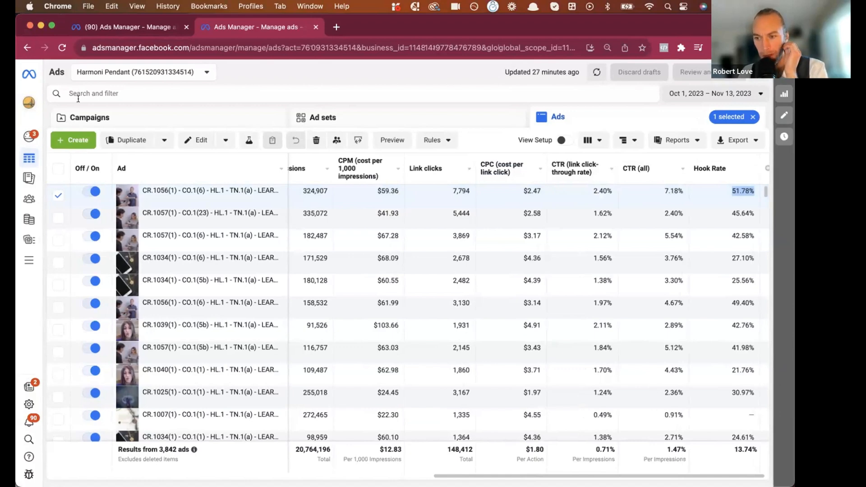
mouse_move(131, 140)
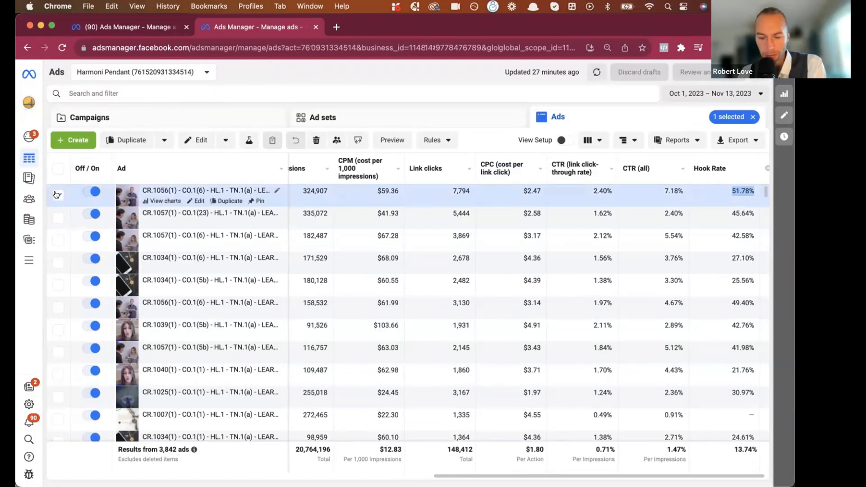
left_click(58, 195)
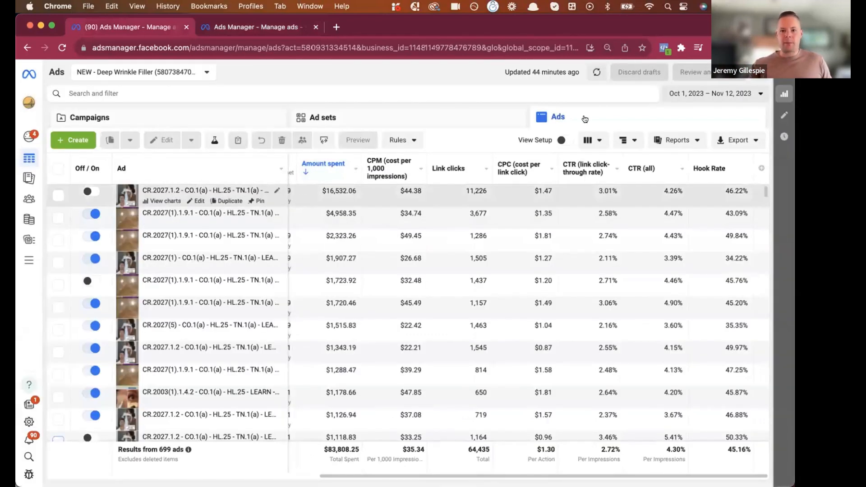
mouse_move(373, 232)
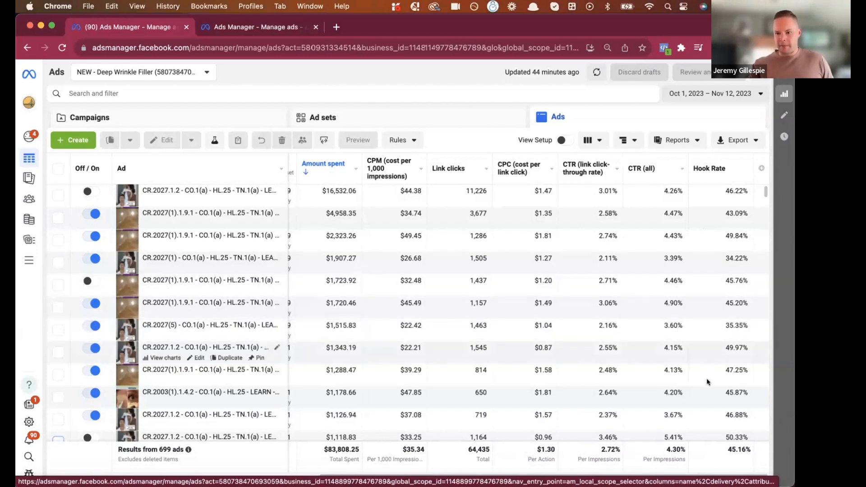
mouse_move(216, 211)
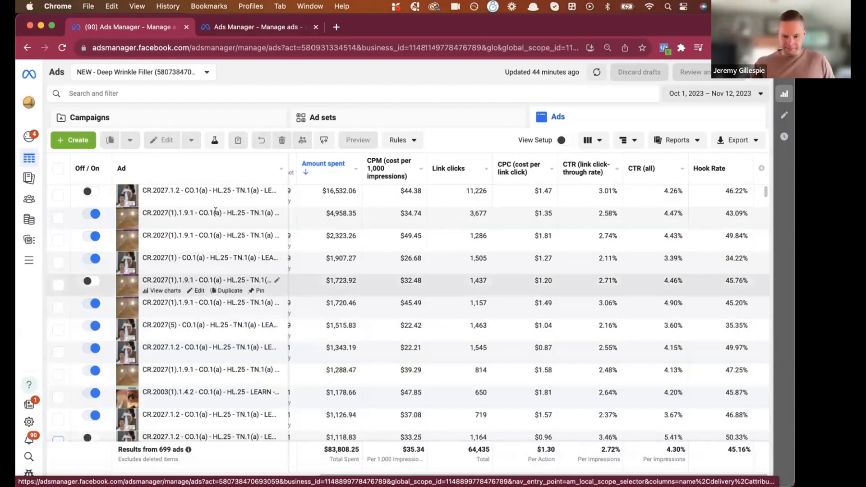
mouse_move(53, 198)
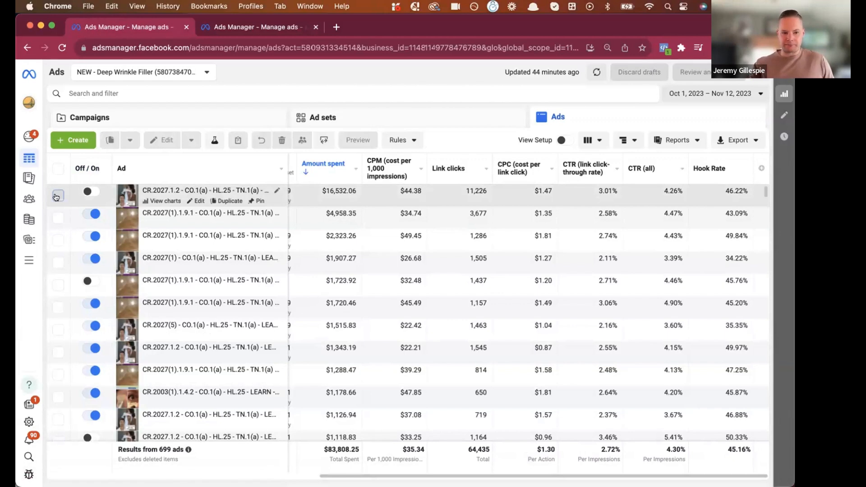
Select the top-spending Deep Wrinkle Filler ad CR.2027.1.2 ($16,532 spent, 46.22% hook rate)
left_click(57, 195)
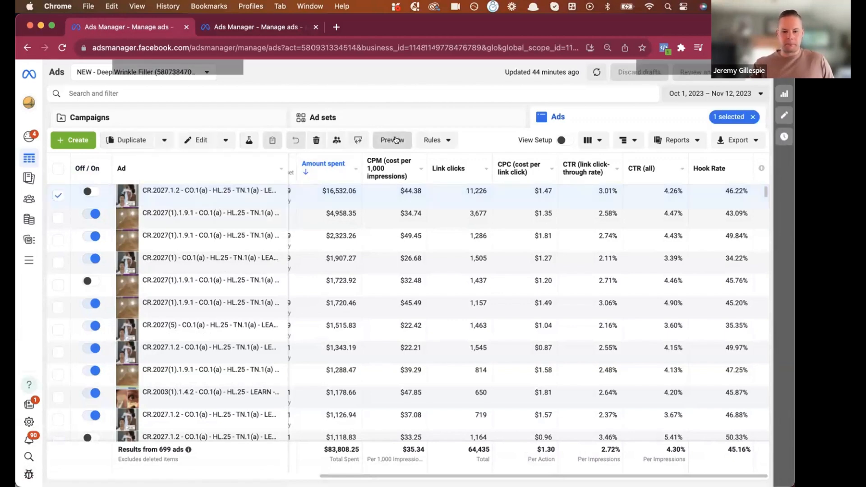
Preview the top ad's creative, play its video and rewind to rewatch the opening hook
left_click(392, 140)
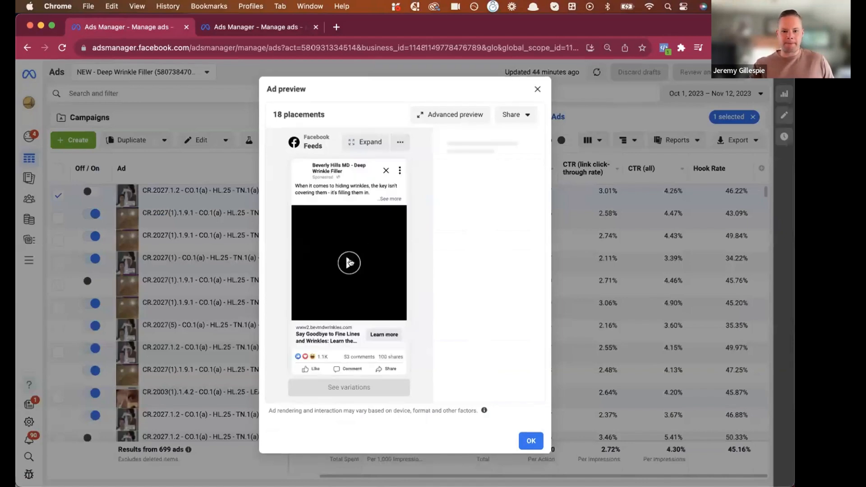
left_click(350, 263)
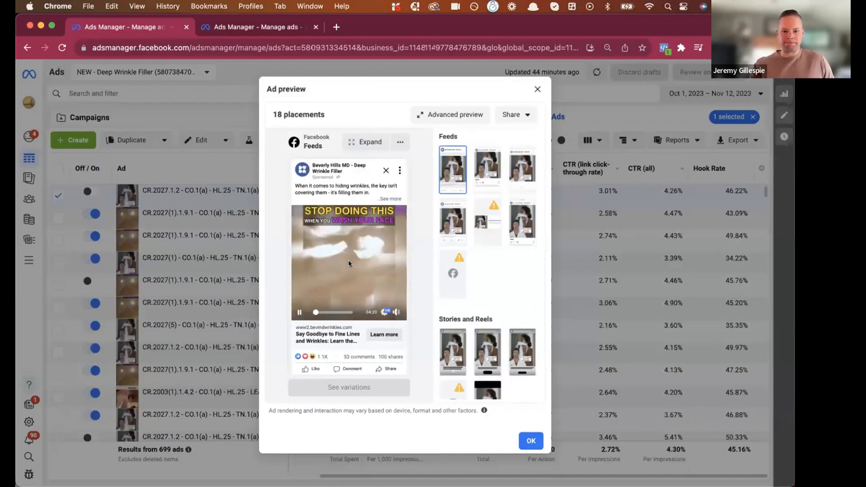
left_click(298, 312)
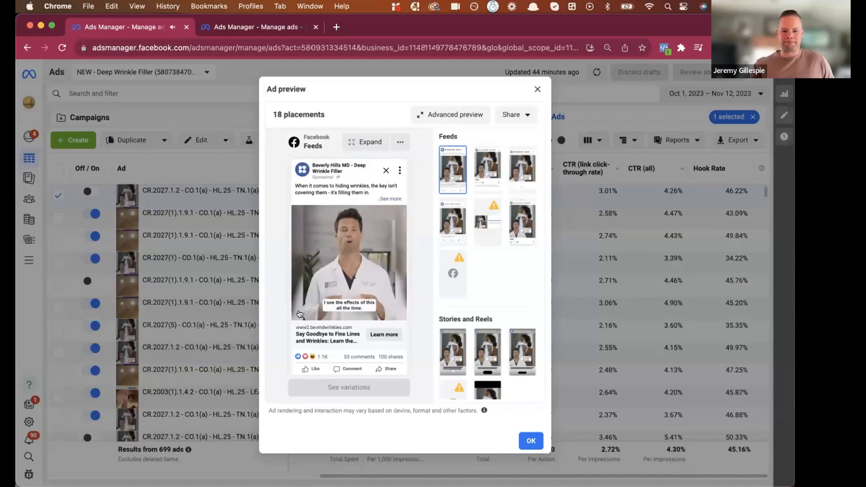
left_click(350, 263)
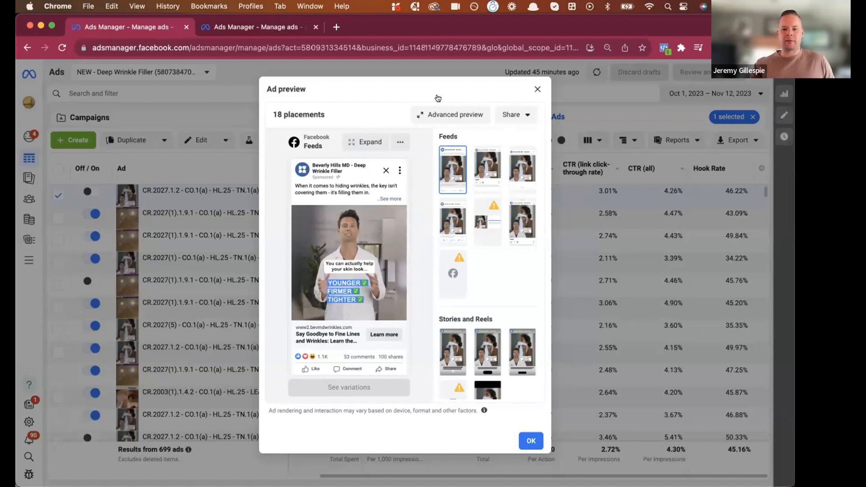
mouse_move(369, 250)
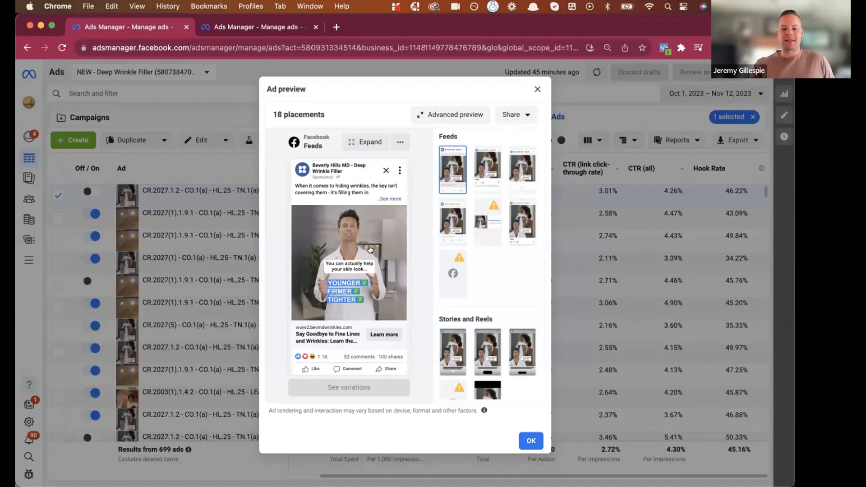
mouse_move(520, 132)
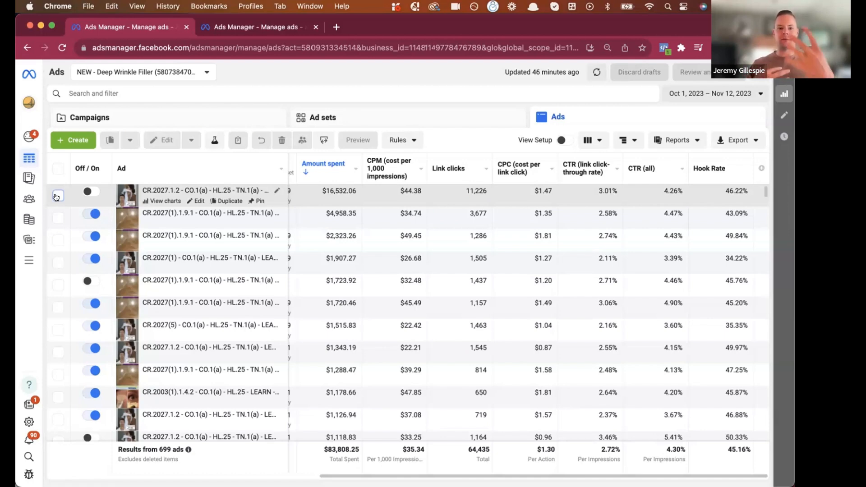
mouse_move(51, 326)
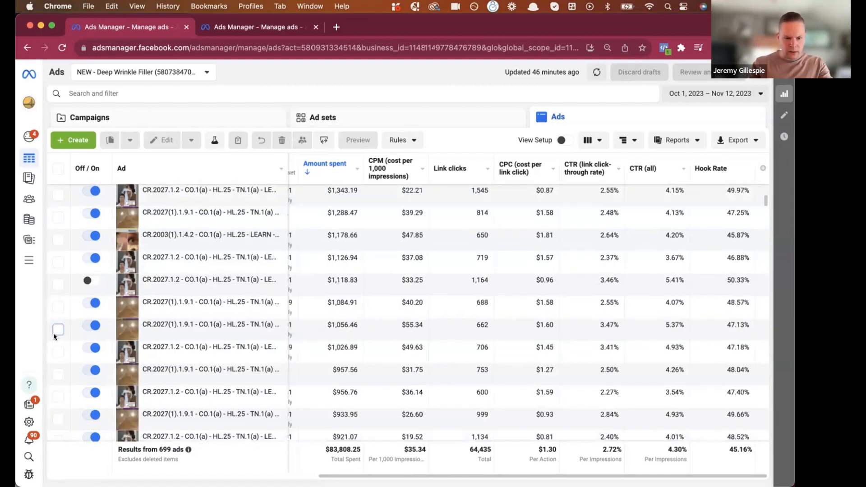
Select the lower BHMD_DWF_VSL ad with $788.90 spent and 42.85% hook rate
scroll("down", 3)
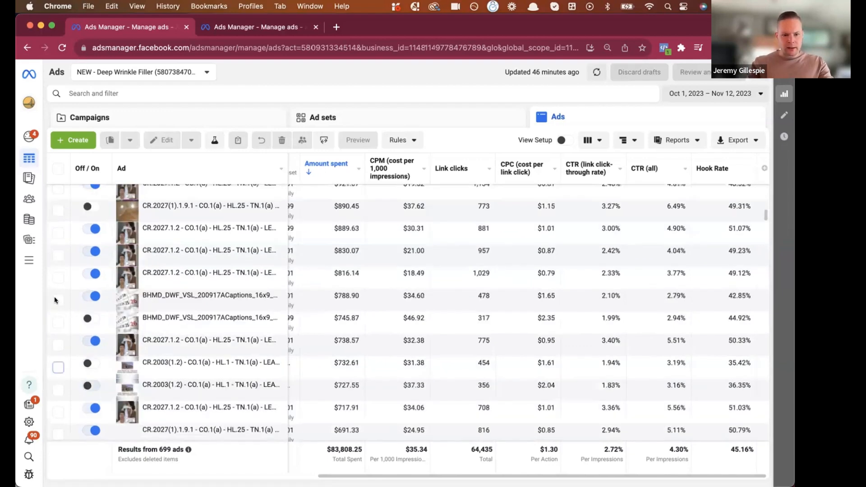
scroll("down", 3)
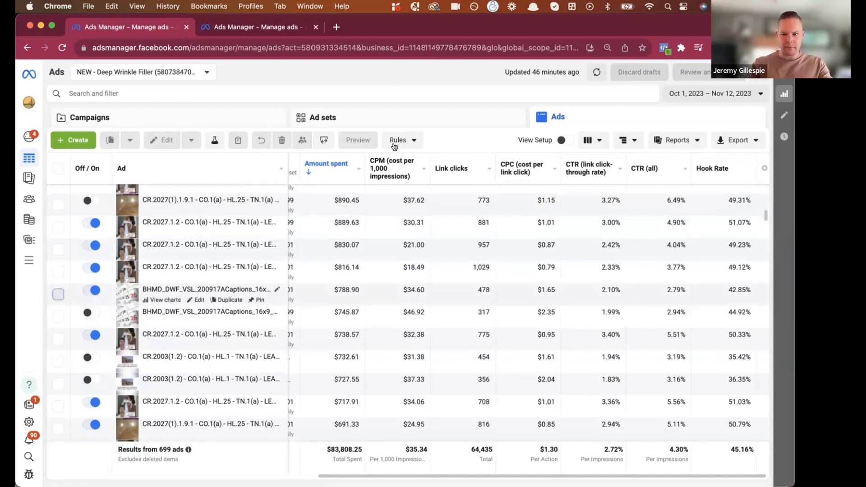
left_click(57, 294)
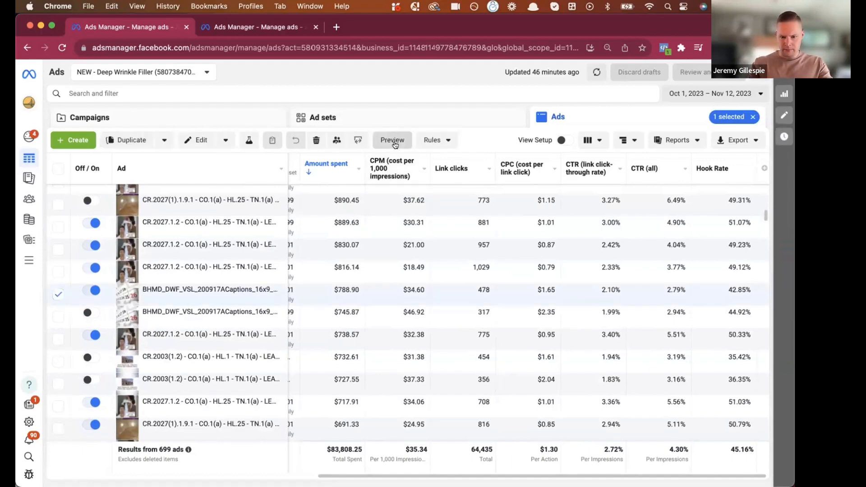
Preview the $788.90 BHMD_DWF_VSL ad's video creative and play it
left_click(393, 140)
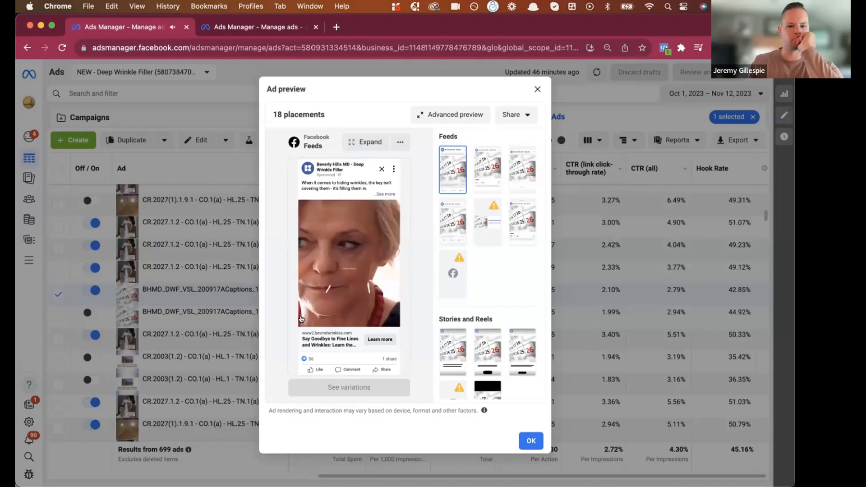
left_click(348, 262)
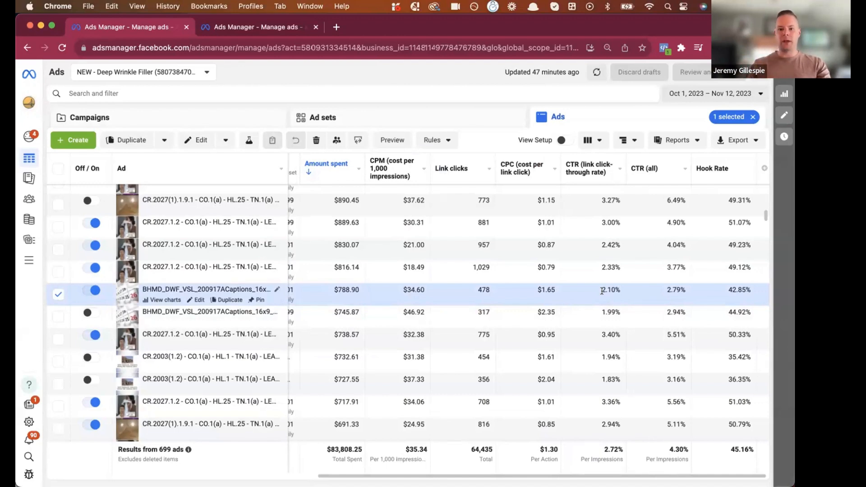
mouse_move(543, 299)
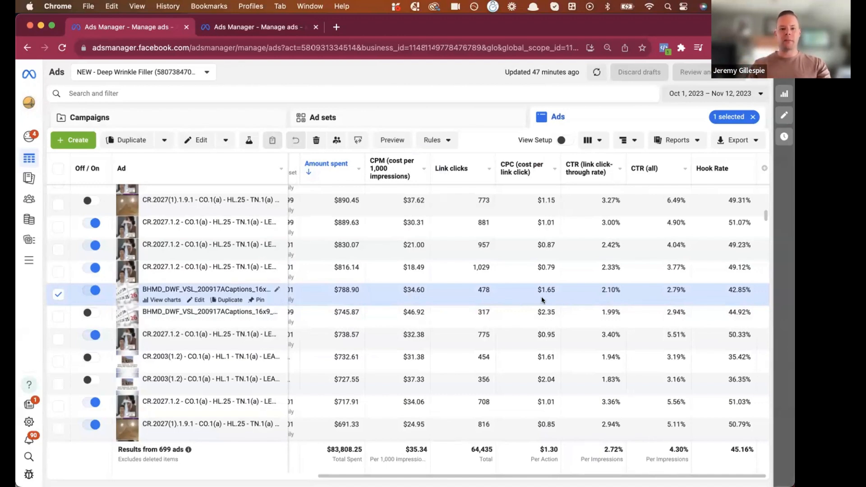